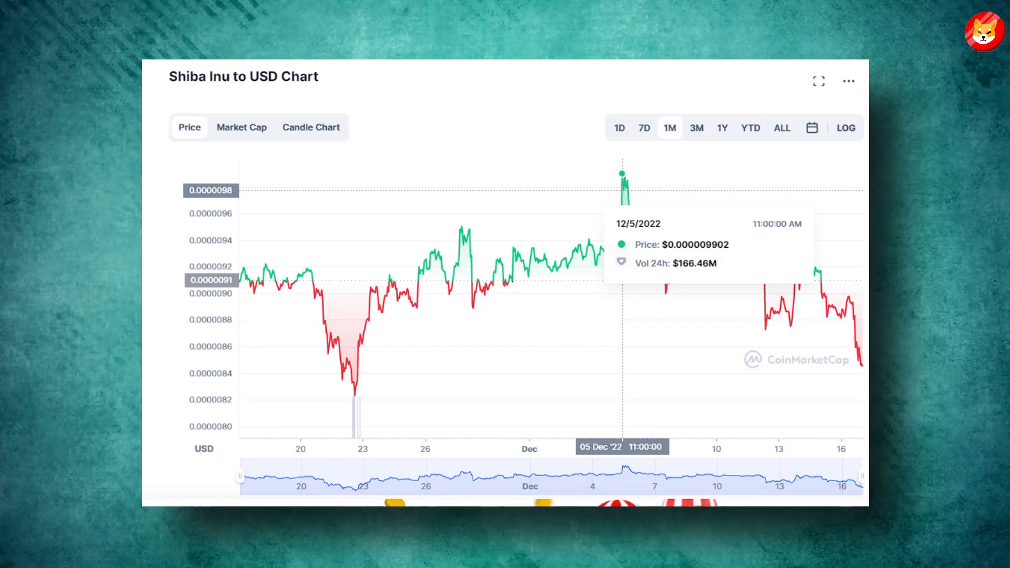
Step: Switch the Shiba Inu to USD chart to the 3M range, showing $0.00001008 on 9 Nov 2022
{"action": "left_click", "coordinate": [695, 127]}
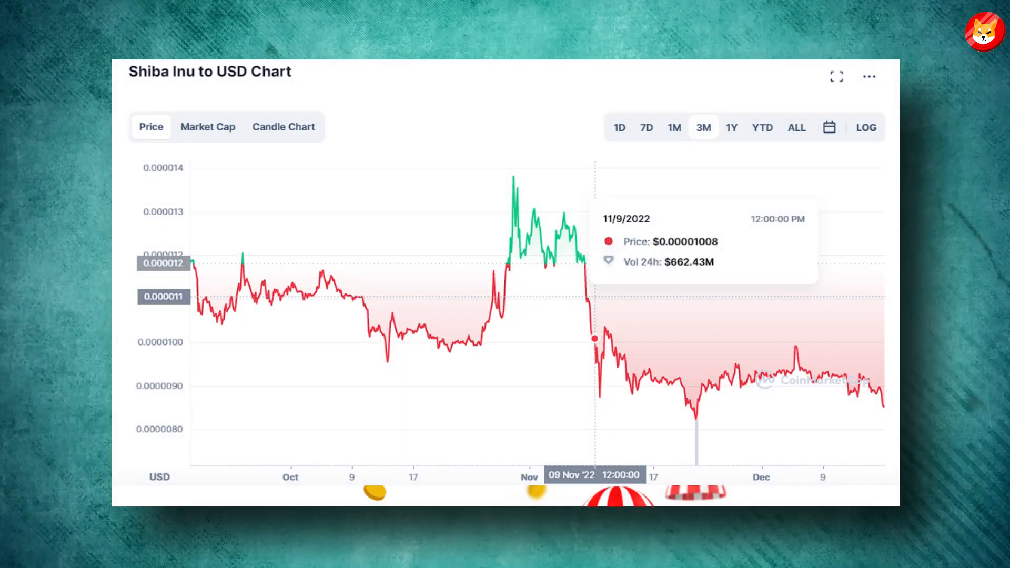